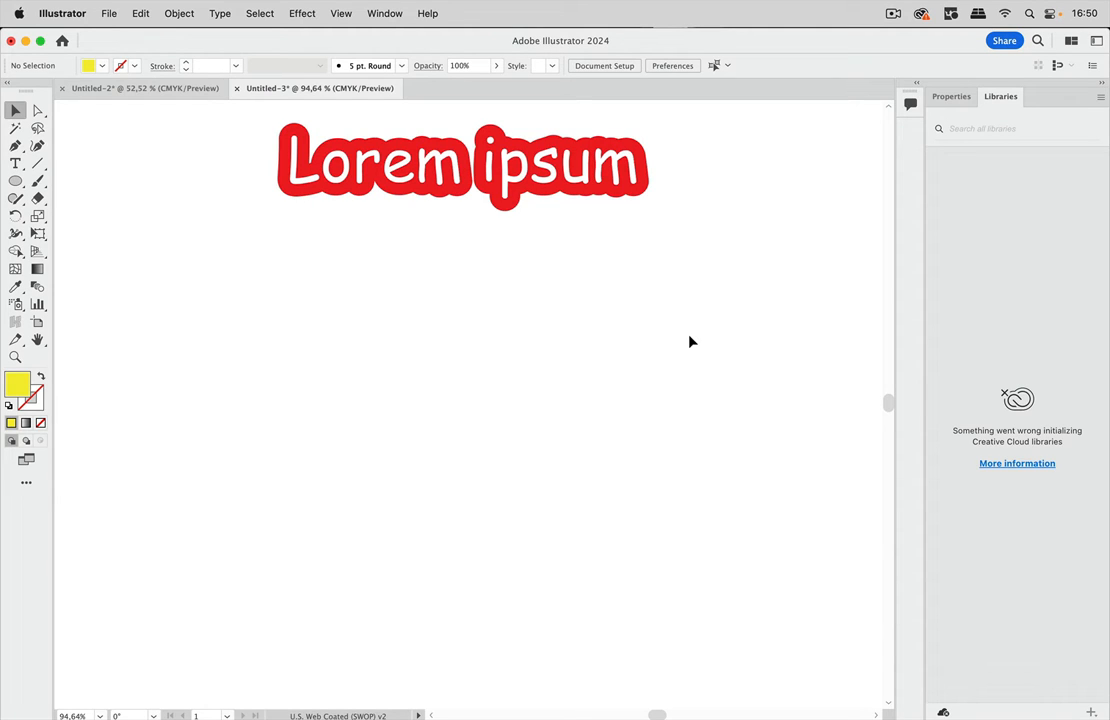
{"action": "mouse_move", "coordinate": [668, 218]}
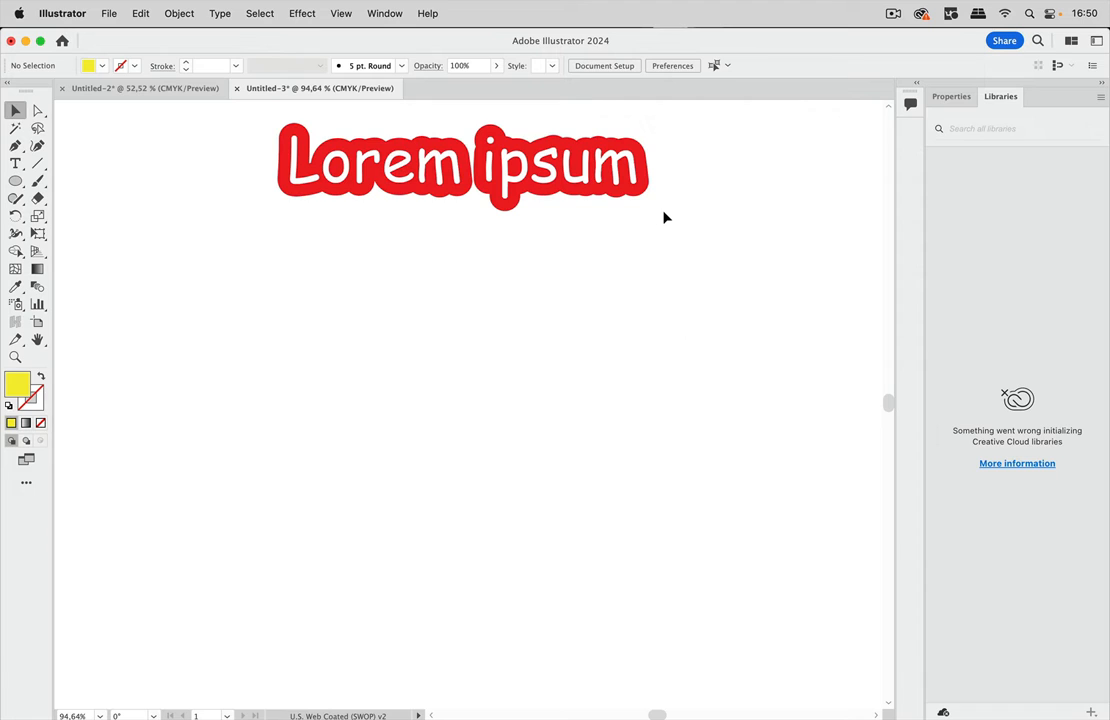
{"action": "mouse_move", "coordinate": [664, 164]}
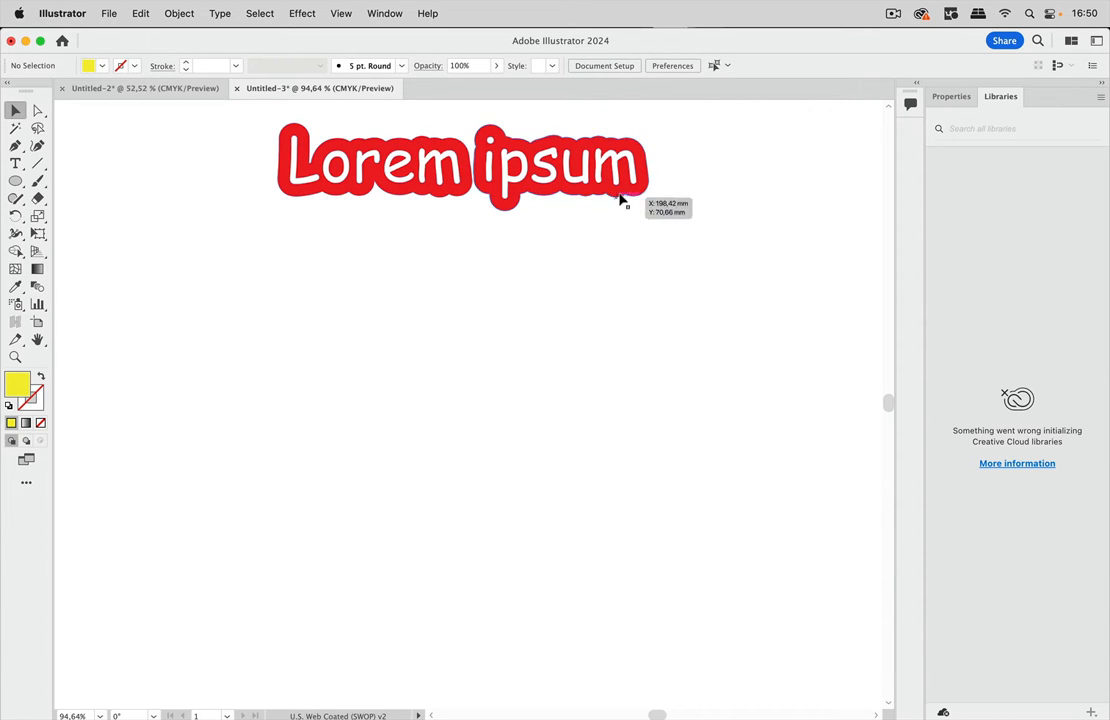
{"action": "mouse_move", "coordinate": [696, 168]}
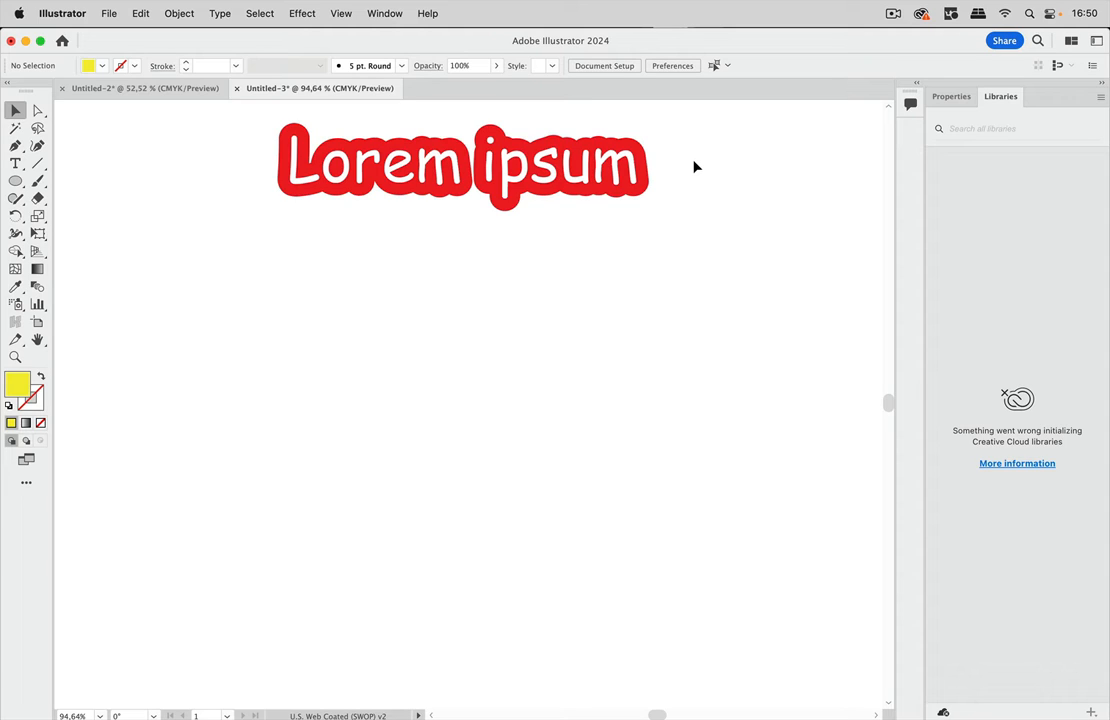
{"action": "mouse_move", "coordinate": [668, 152]}
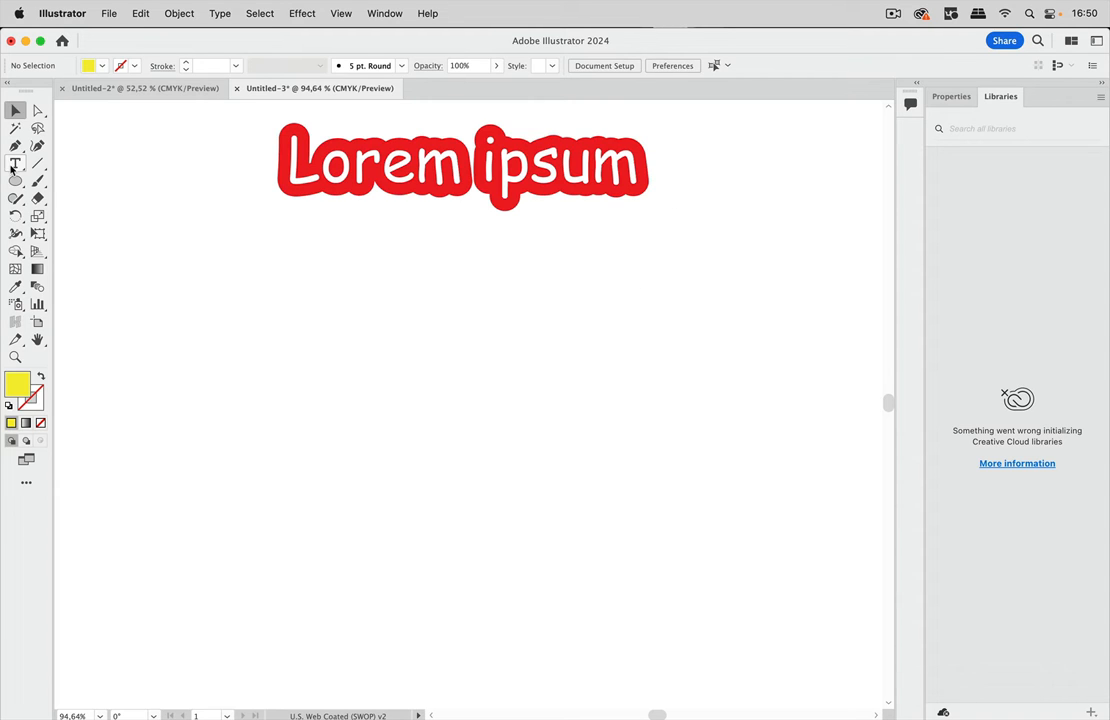
Add a second red 'Lorem ipsum' text below the first and convert it to outlines
{"action": "left_click", "coordinate": [16, 164]}
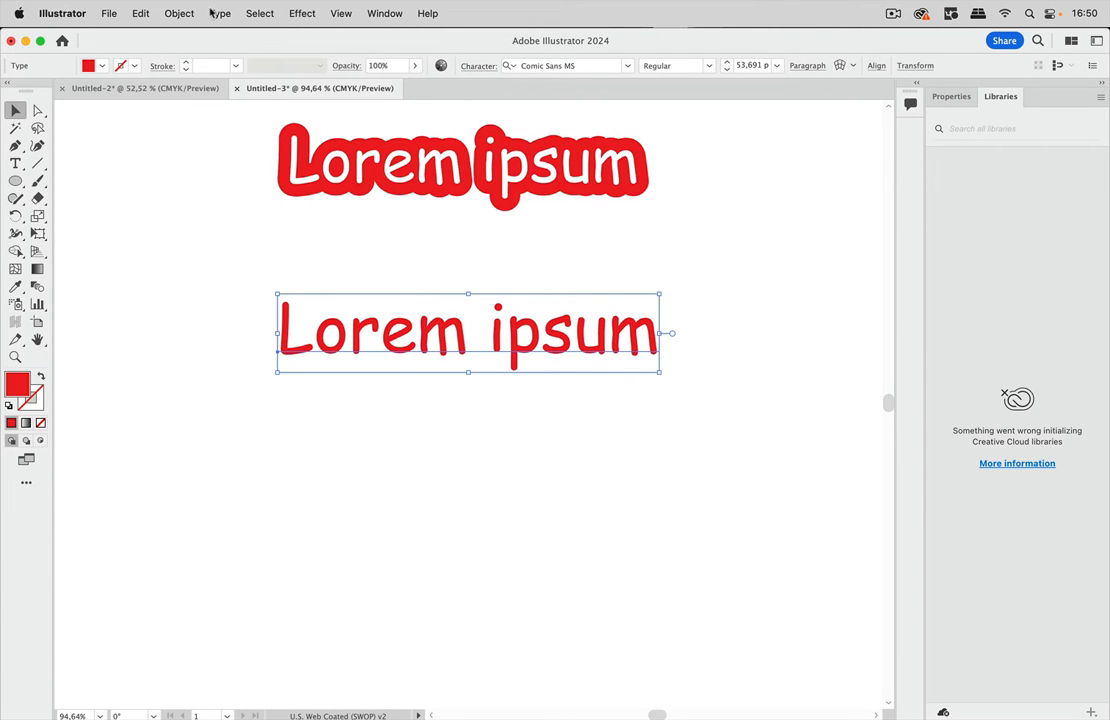
{"action": "left_click", "coordinate": [220, 12]}
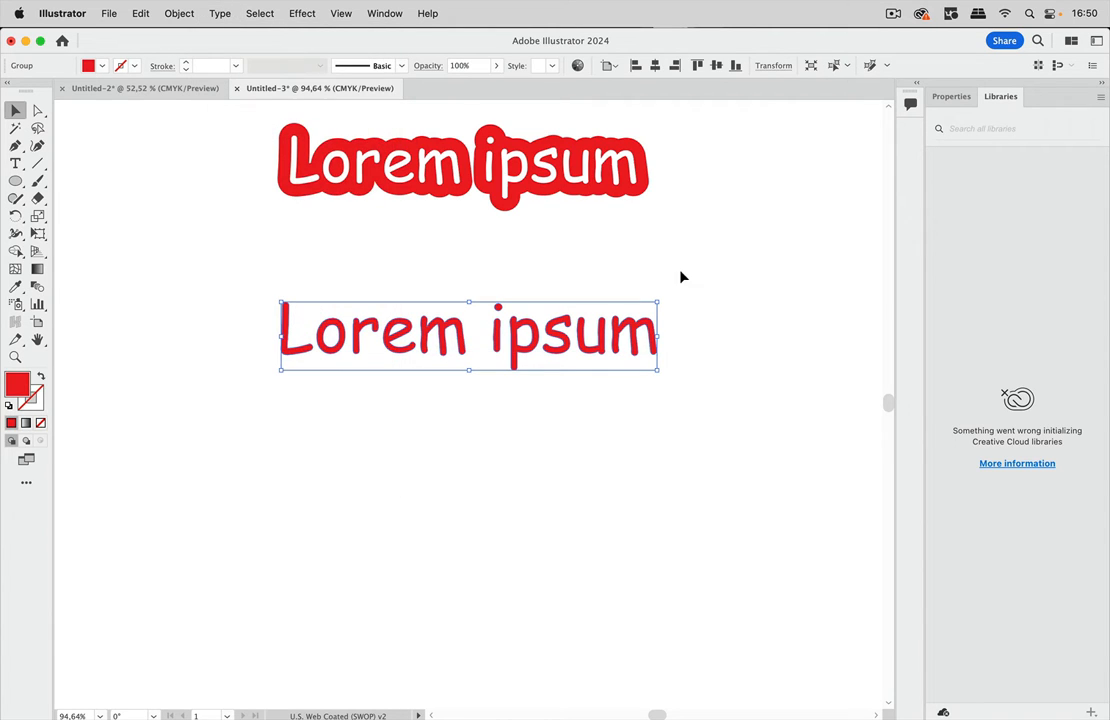
{"action": "mouse_move", "coordinate": [702, 276]}
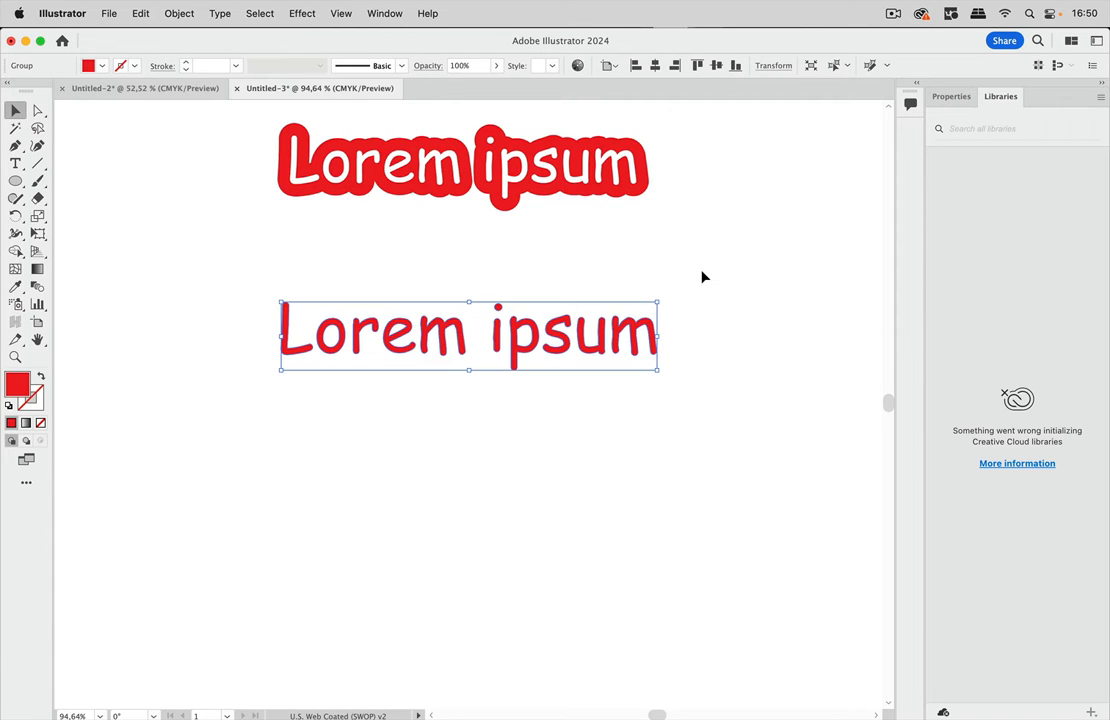
{"action": "mouse_move", "coordinate": [252, 104]}
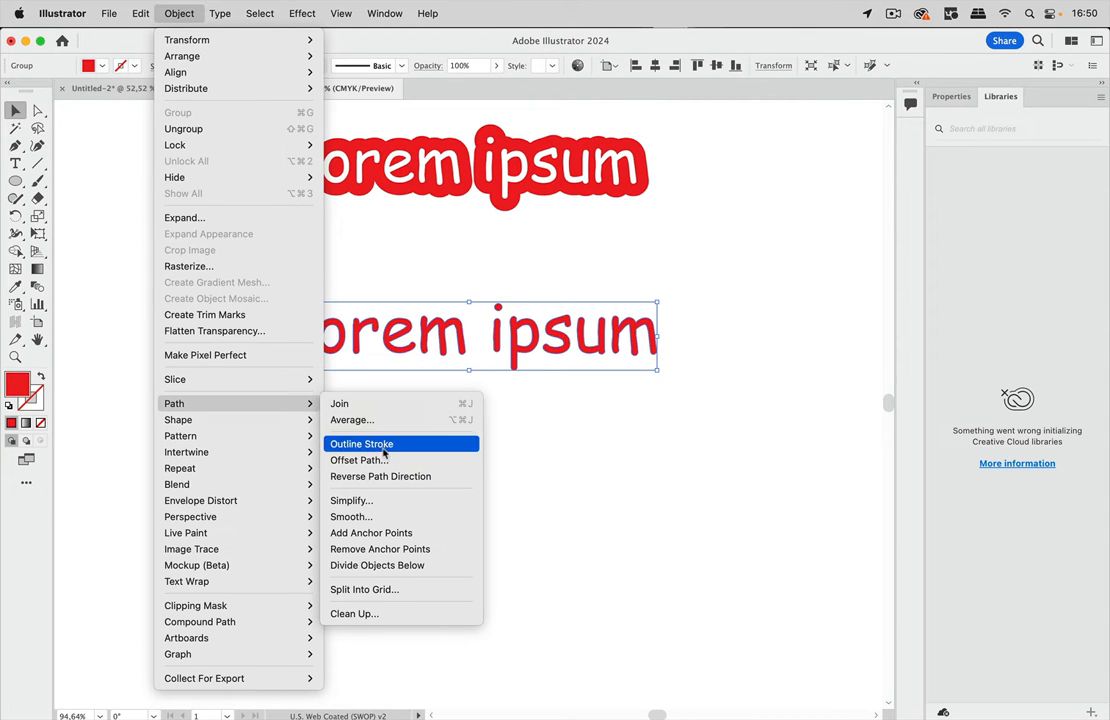
Outline the text's stroke into shapes and fill the resulting border yellow
{"action": "left_click", "coordinate": [360, 444]}
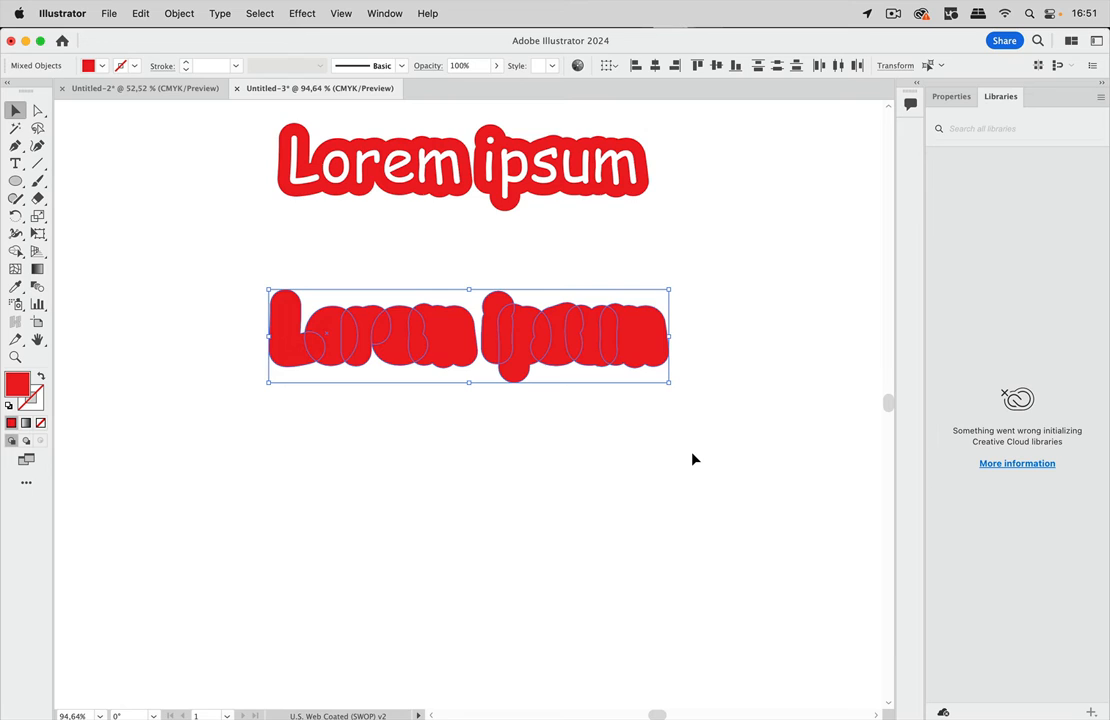
{"action": "mouse_move", "coordinate": [304, 232]}
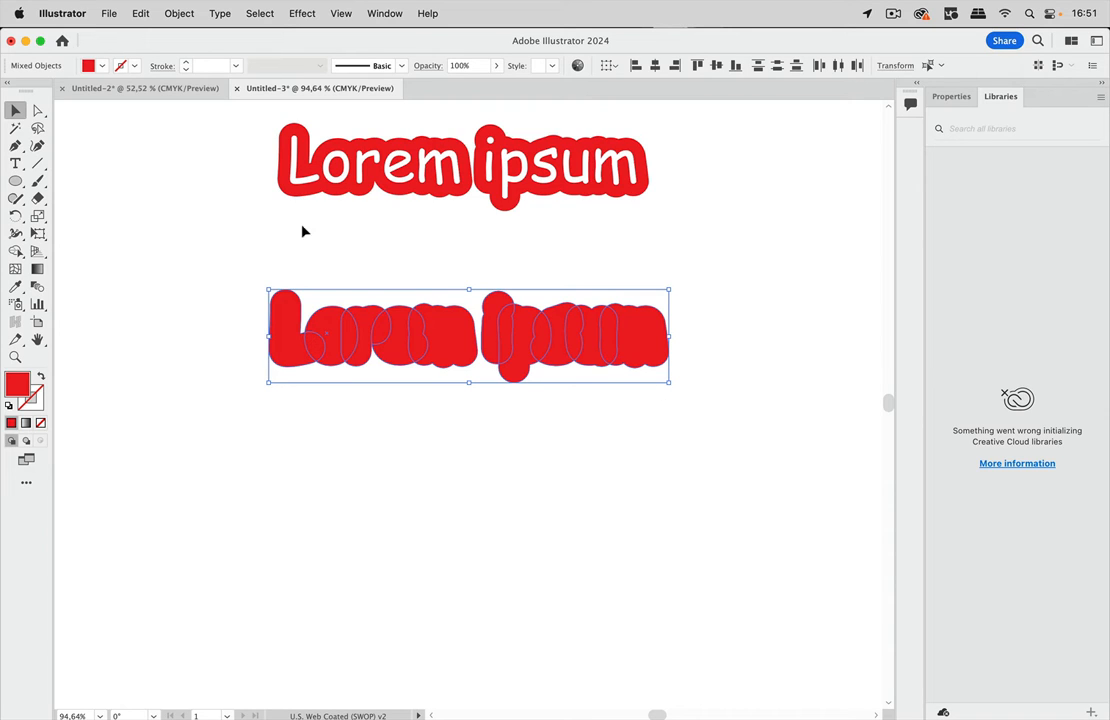
{"action": "mouse_move", "coordinate": [256, 124]}
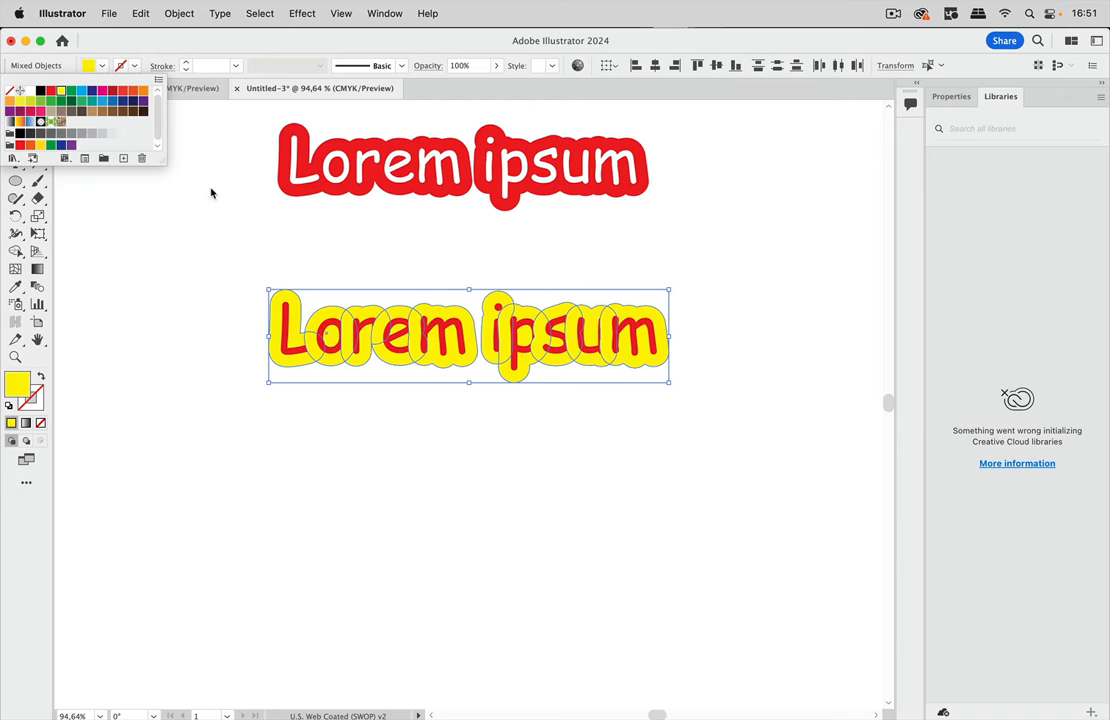
{"action": "left_click", "coordinate": [384, 12]}
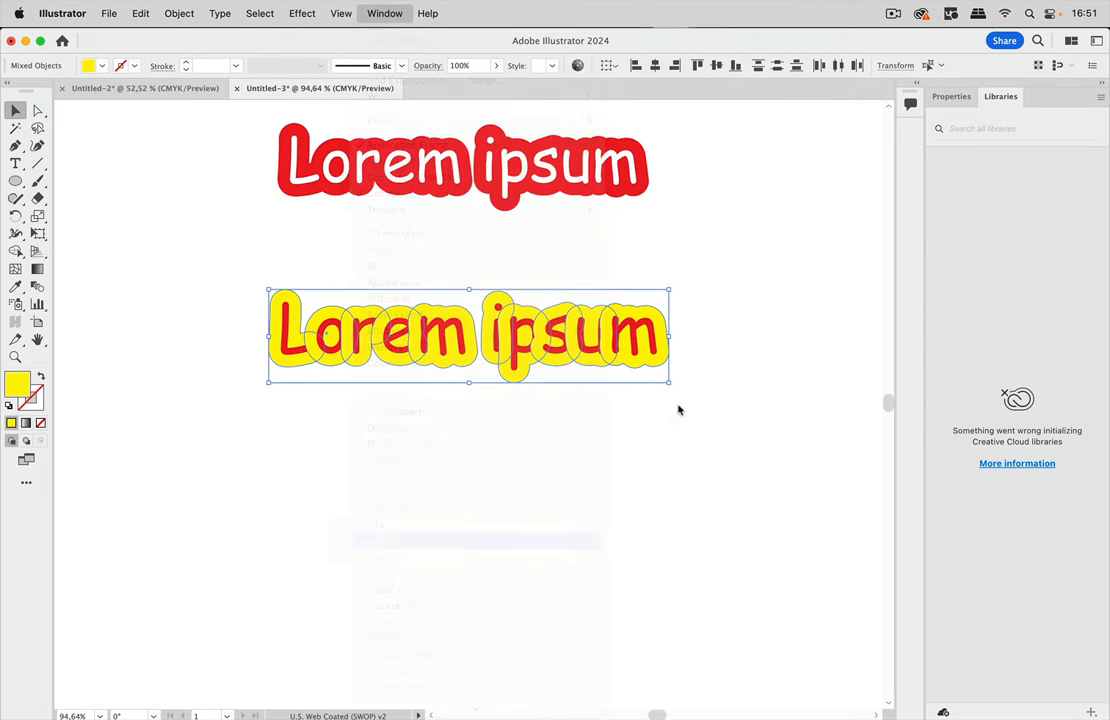
Show the Layers panel with Layer 1's group expanded and enlarged to list every path
{"action": "left_click", "coordinate": [384, 12]}
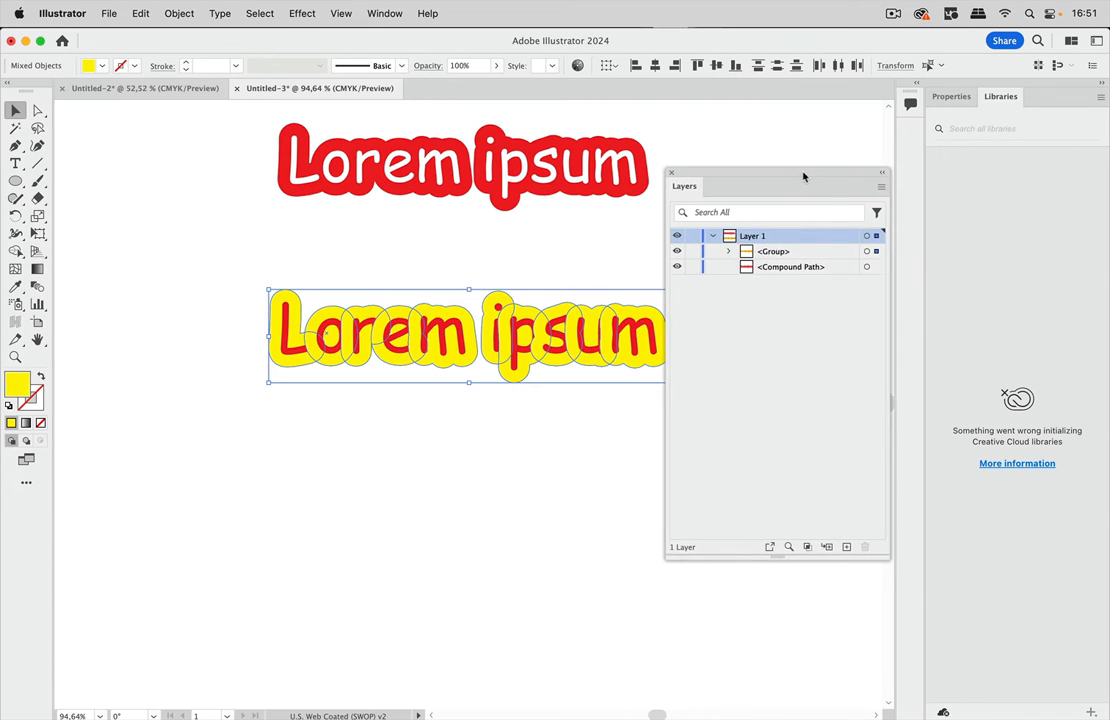
{"action": "left_click", "coordinate": [728, 252]}
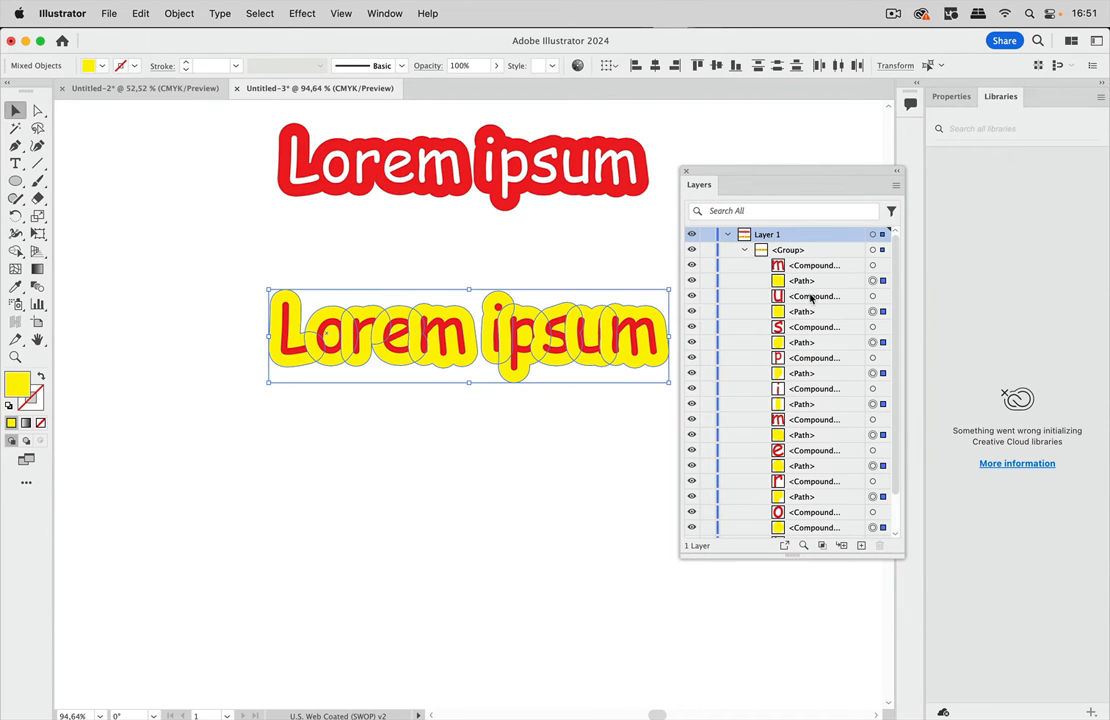
{"action": "mouse_move", "coordinate": [810, 528]}
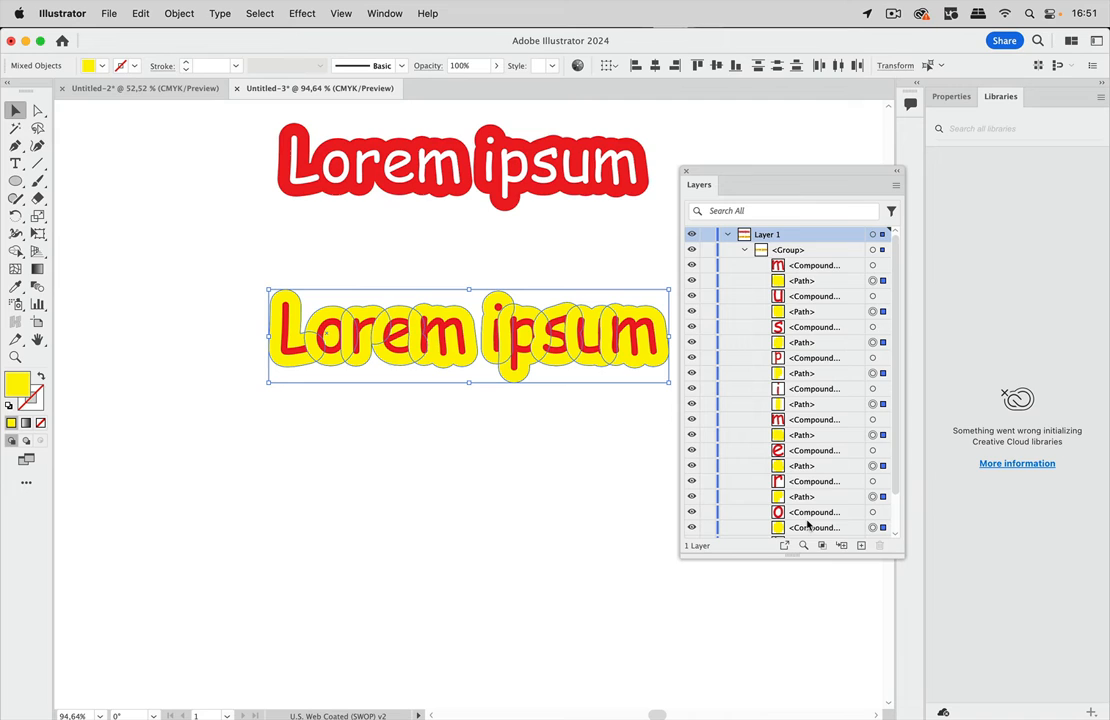
{"action": "left_click_drag", "start_coordinate": [792, 552], "coordinate": [792, 670]}
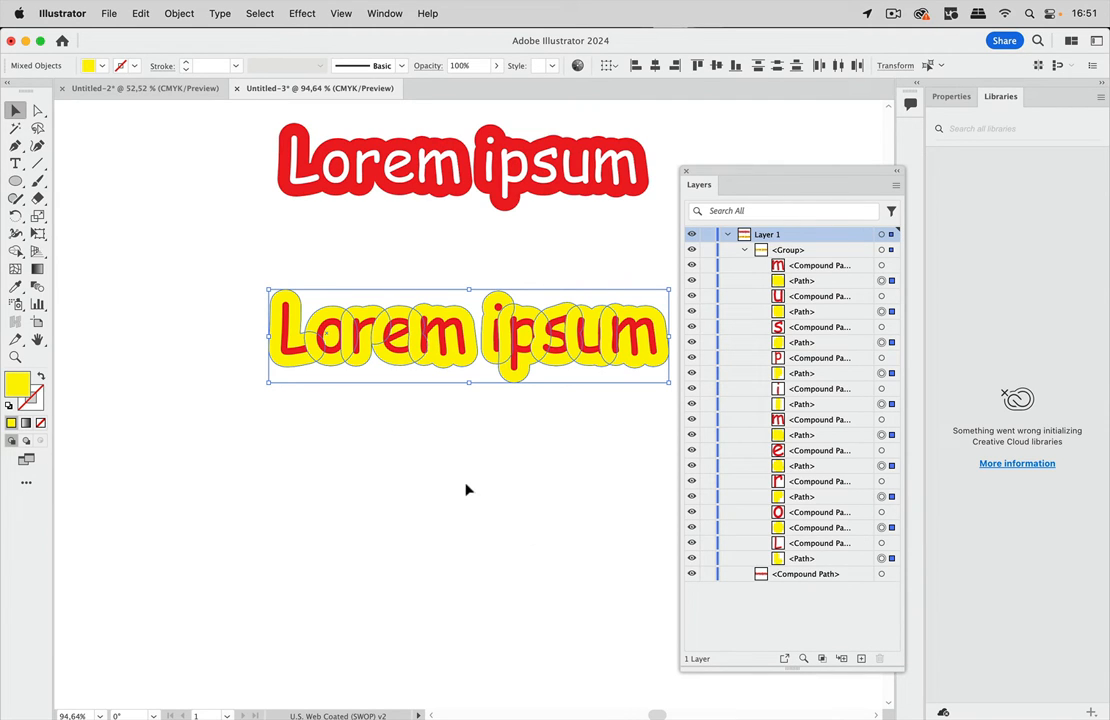
{"action": "mouse_move", "coordinate": [850, 284]}
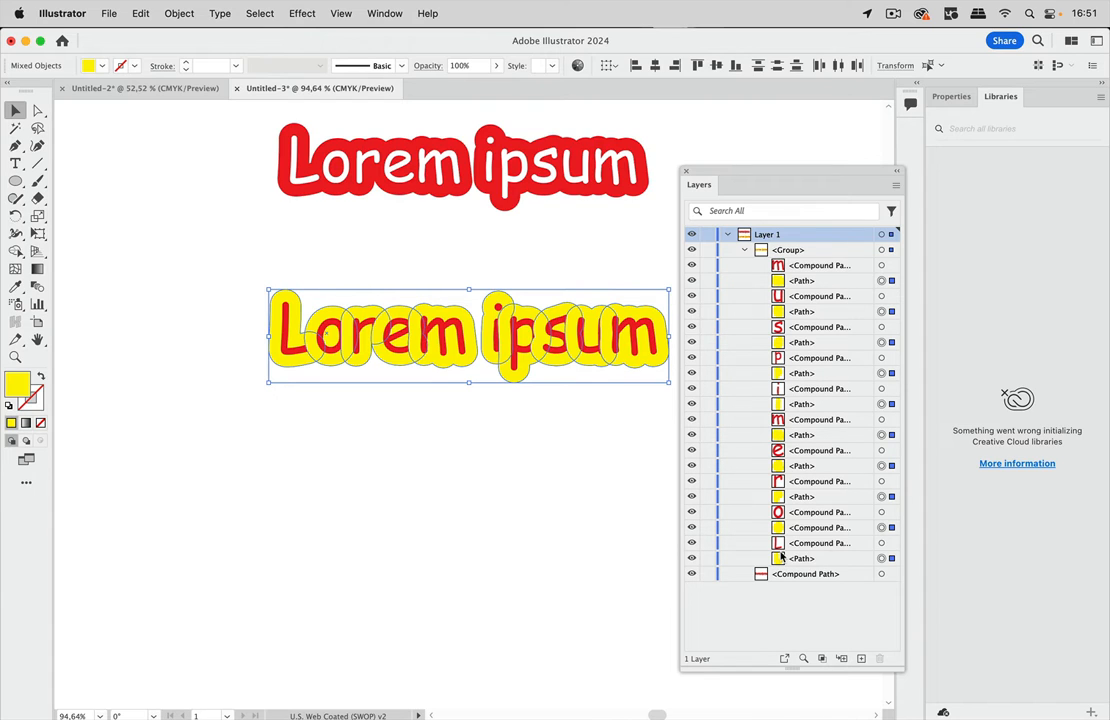
Show the Pathfinder panel and reselect the lower outlined Lorem ipsum group
{"action": "left_click", "coordinate": [384, 12]}
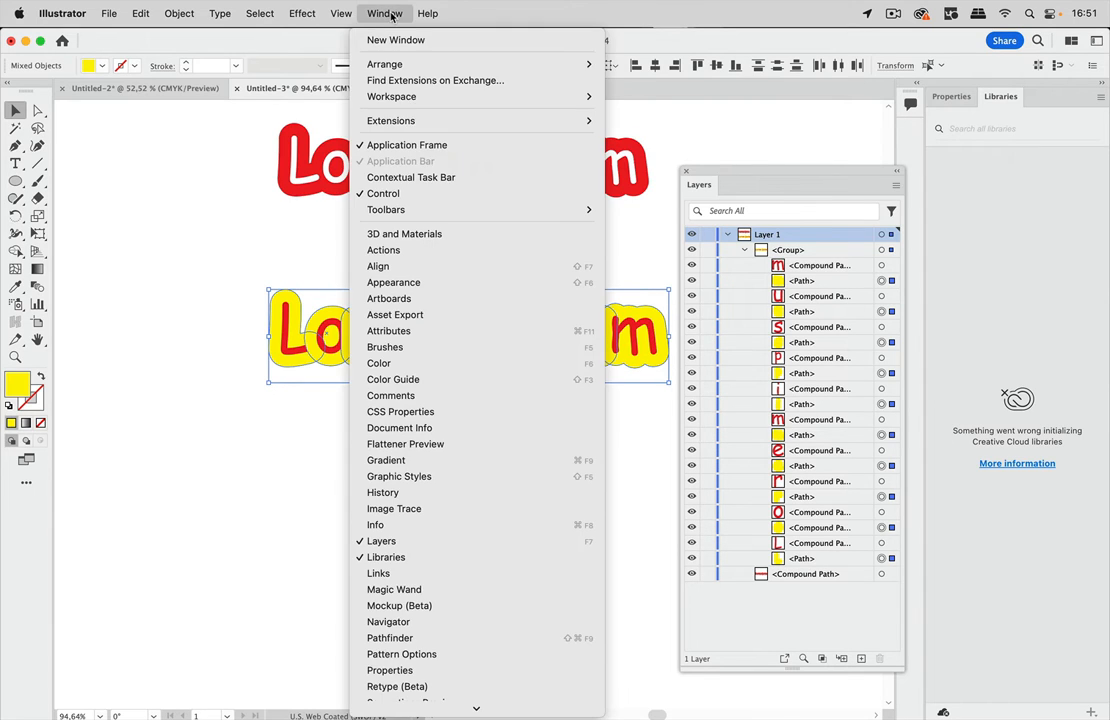
{"action": "mouse_move", "coordinate": [390, 638]}
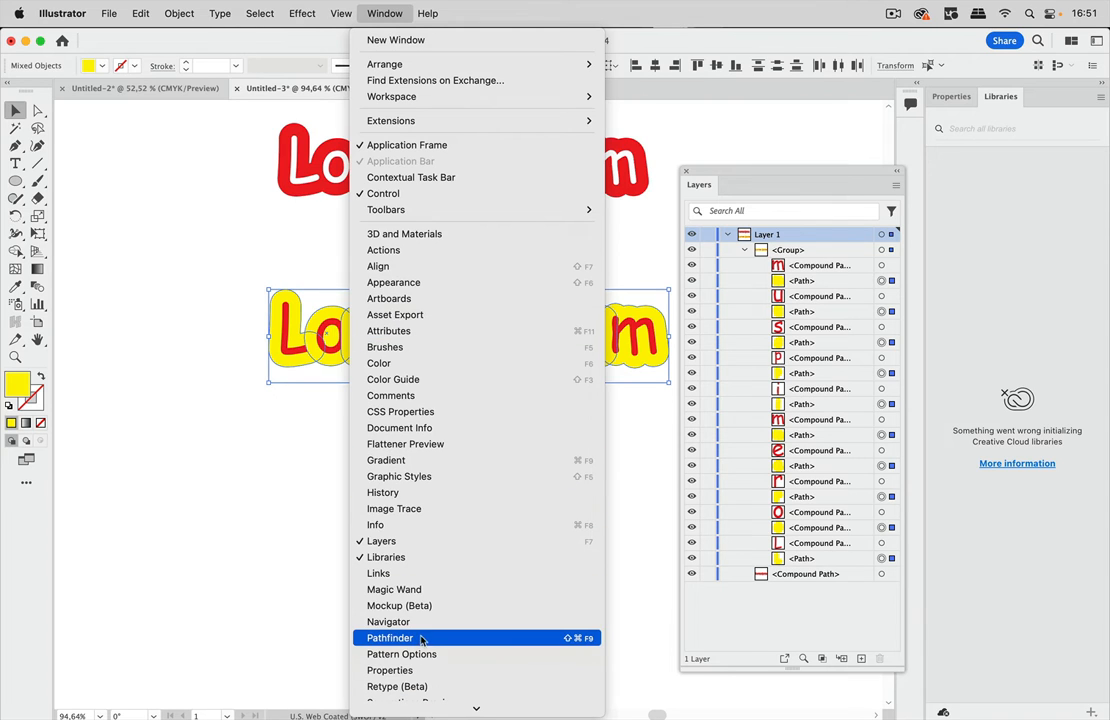
{"action": "left_click", "coordinate": [388, 638]}
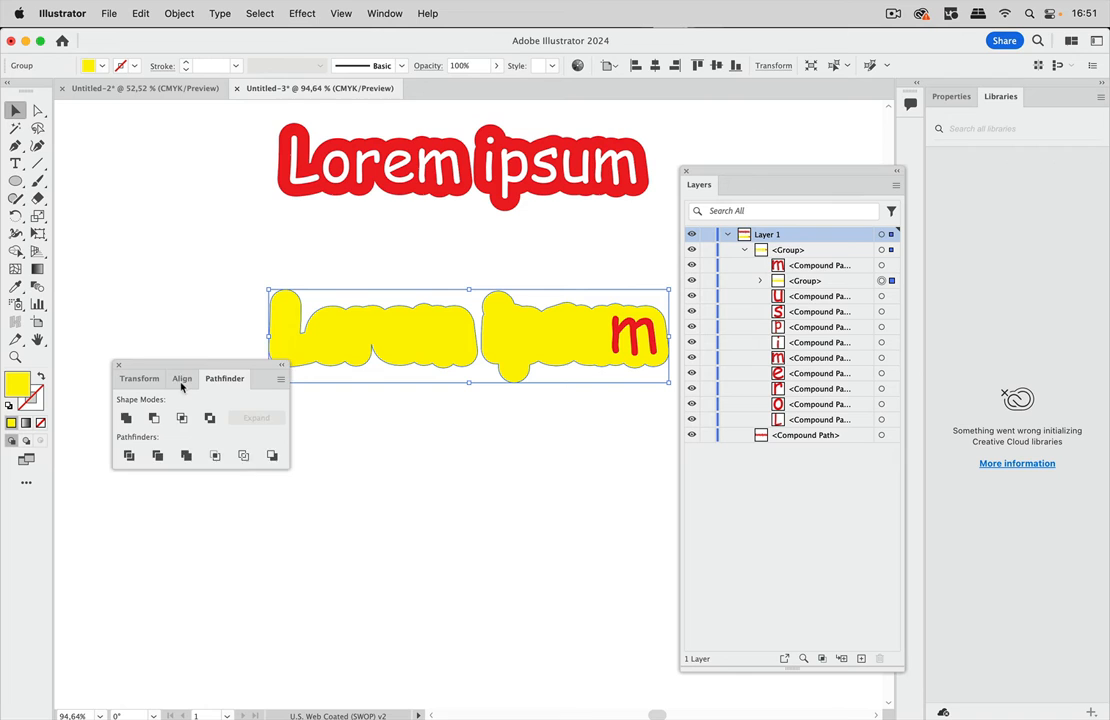
{"action": "left_click", "coordinate": [470, 550]}
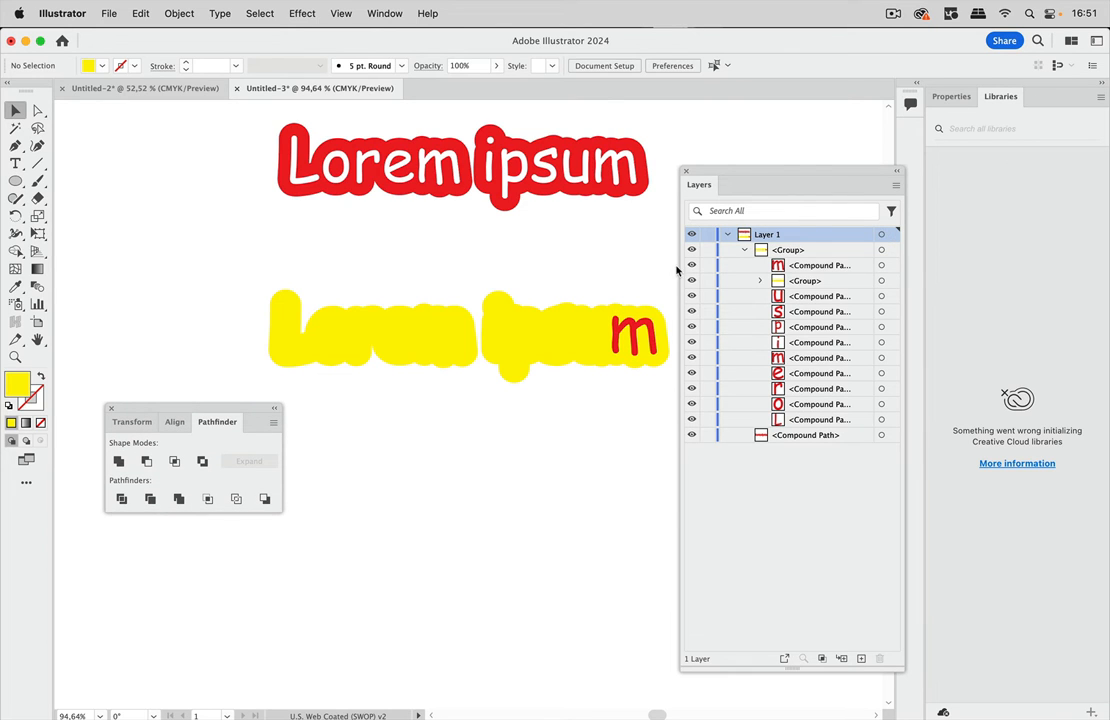
{"action": "left_click", "coordinate": [890, 250]}
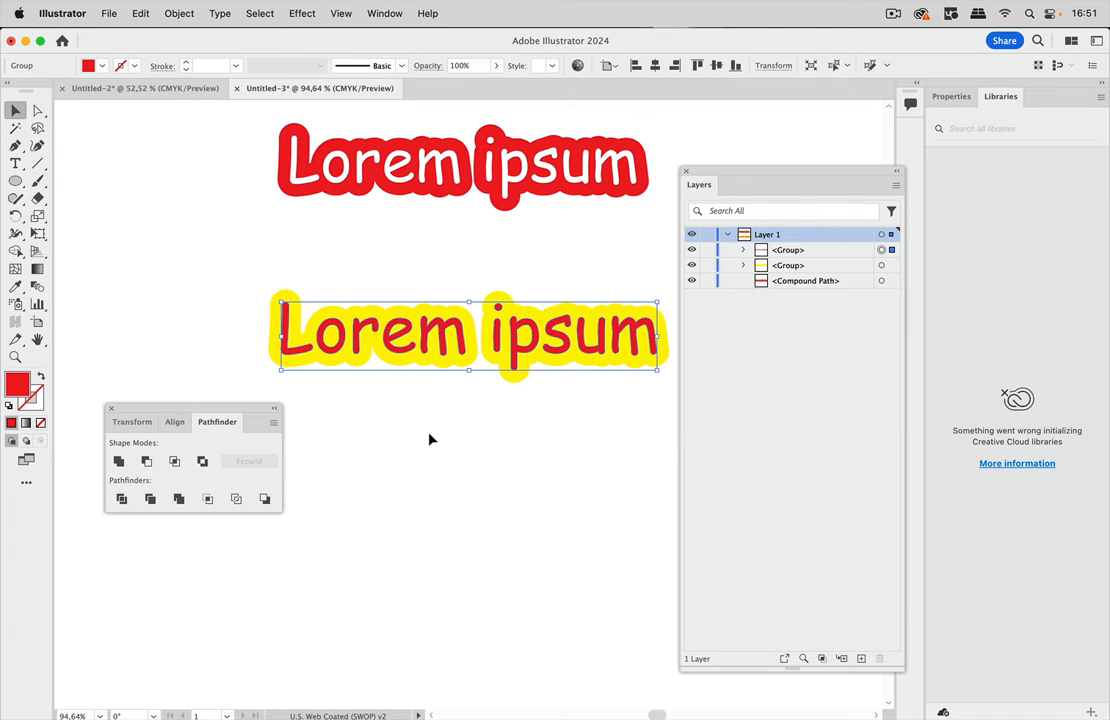
{"action": "mouse_move", "coordinate": [304, 284]}
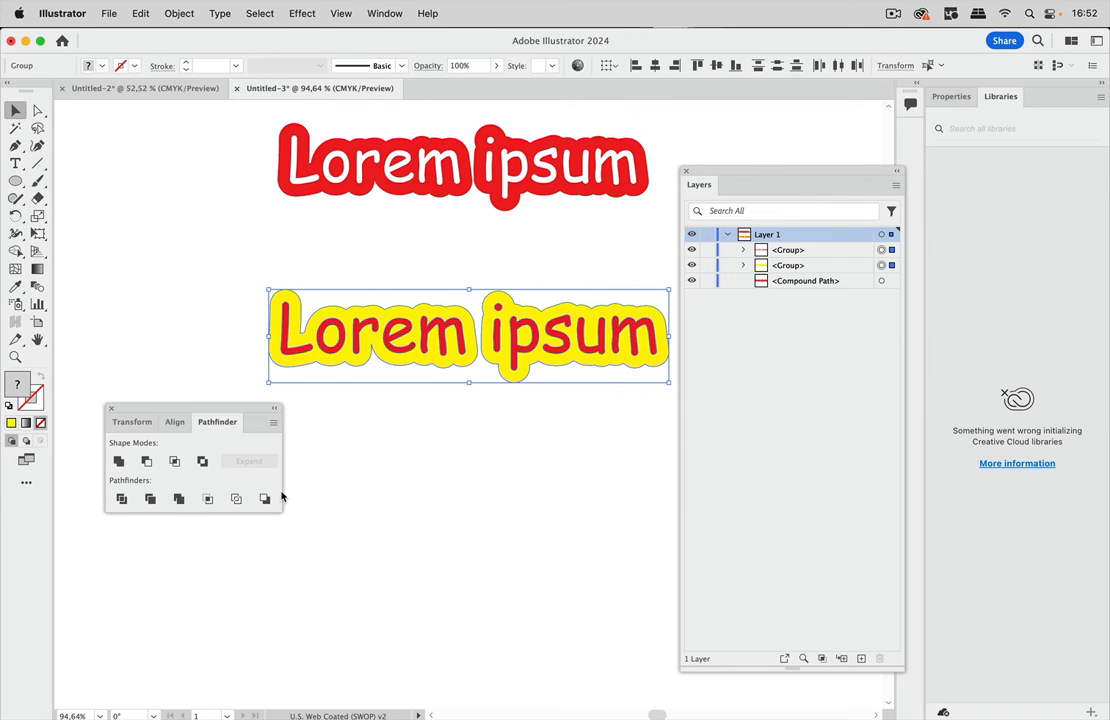
{"action": "mouse_move", "coordinate": [744, 270]}
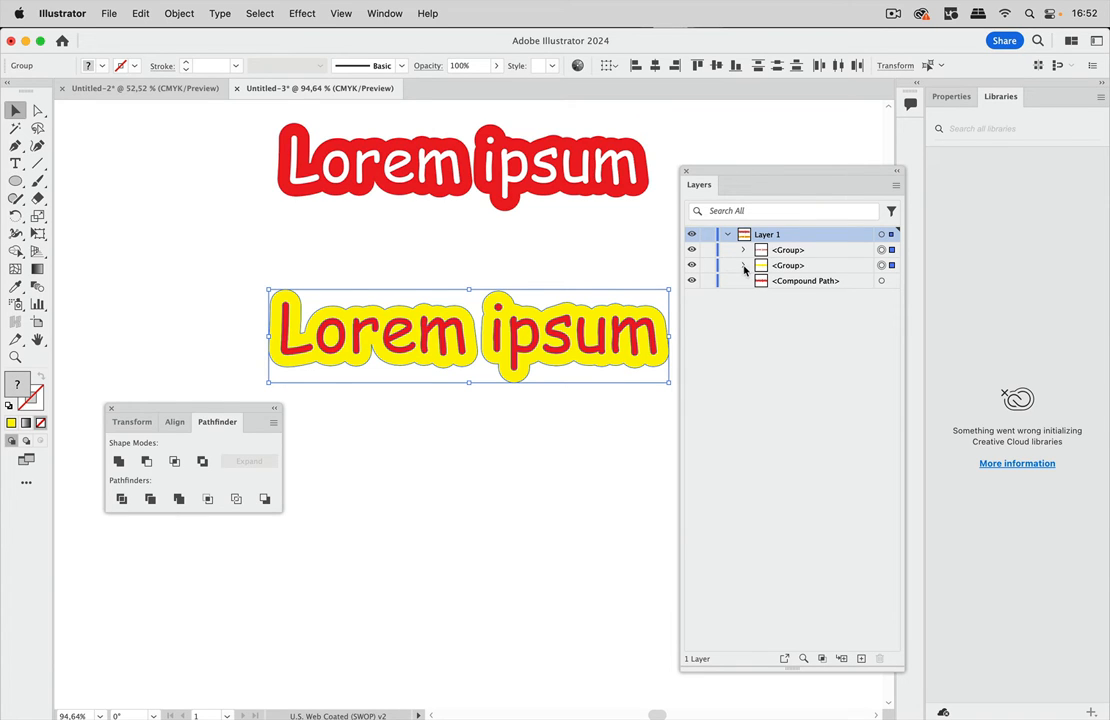
Expand the red letter group and the yellow outline group in the Layers panel
{"action": "left_click", "coordinate": [744, 250]}
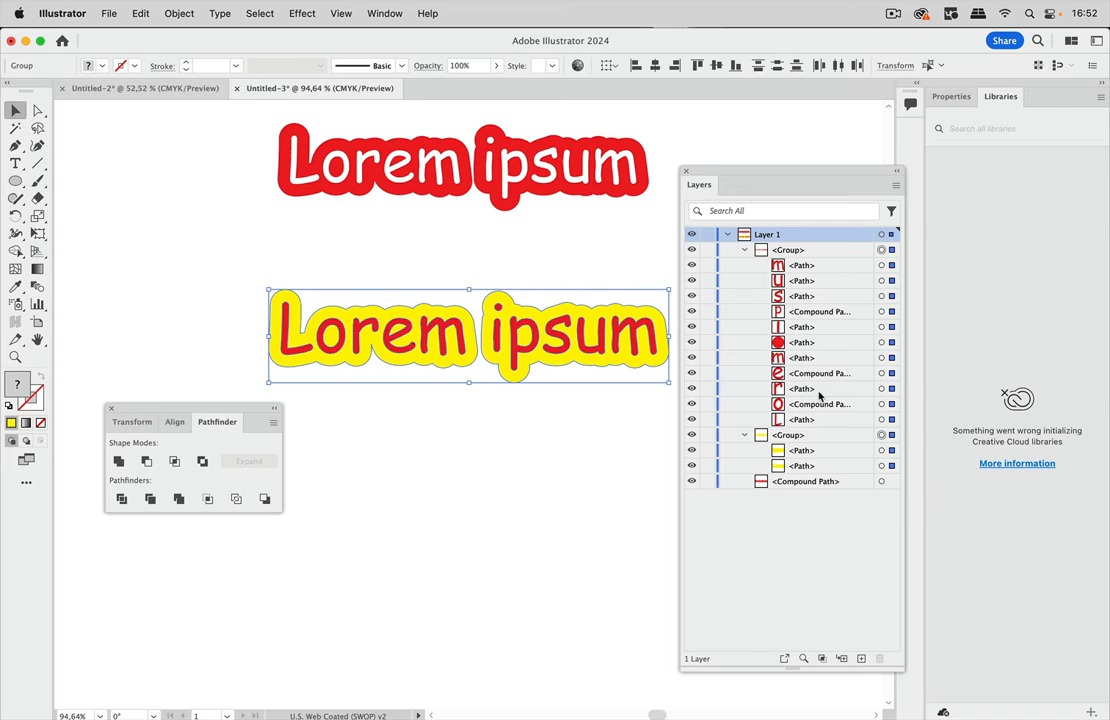
{"action": "mouse_move", "coordinate": [868, 544]}
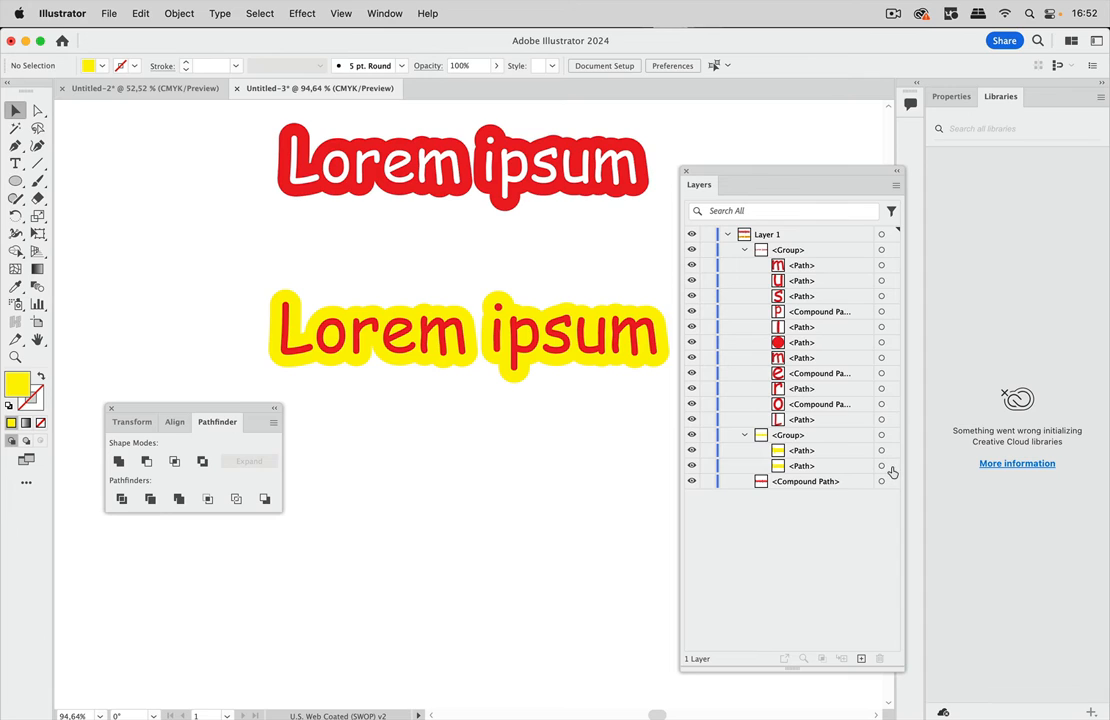
{"action": "left_click", "coordinate": [880, 464]}
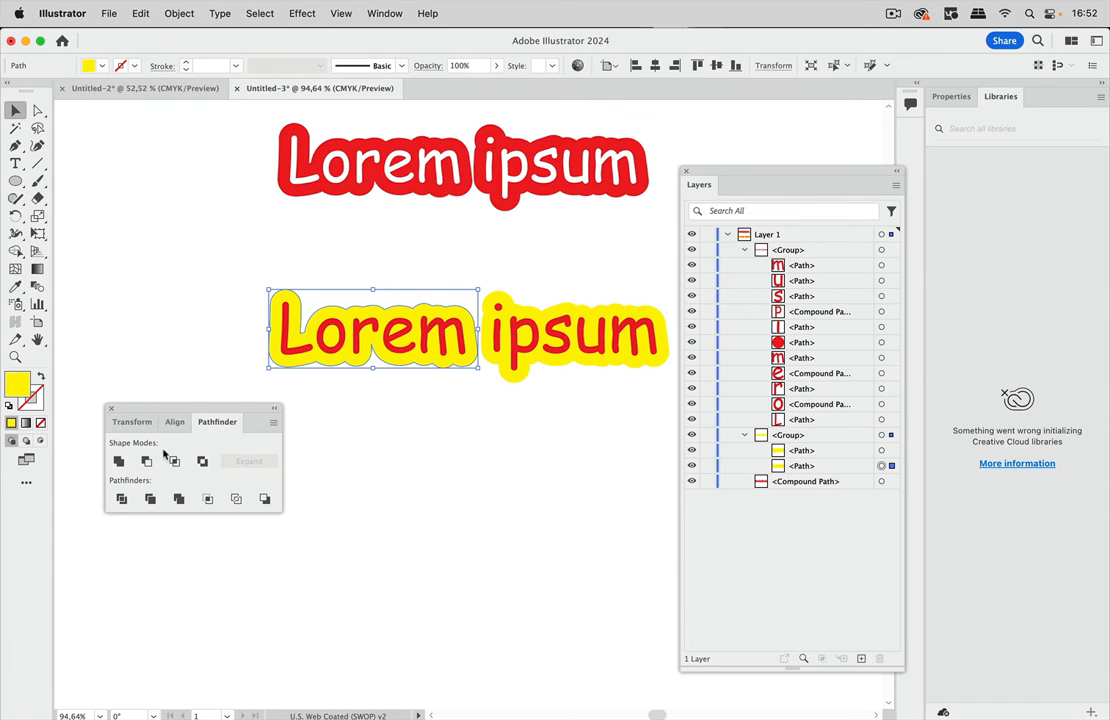
{"action": "mouse_move", "coordinate": [352, 492]}
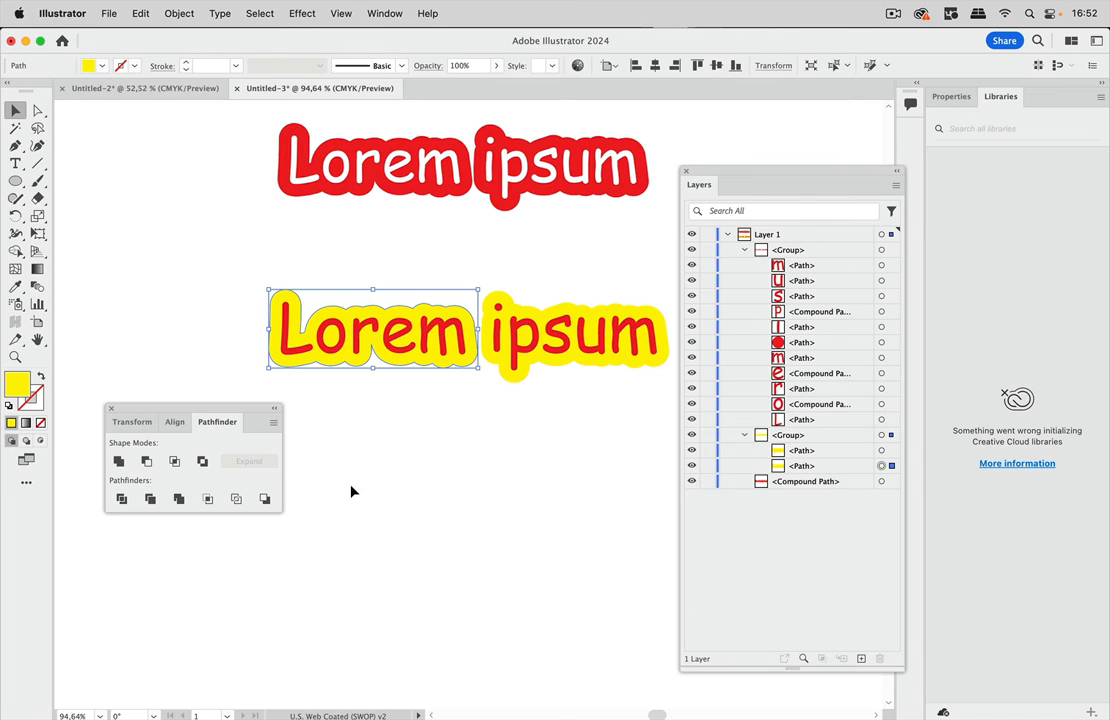
{"action": "mouse_move", "coordinate": [186, 444]}
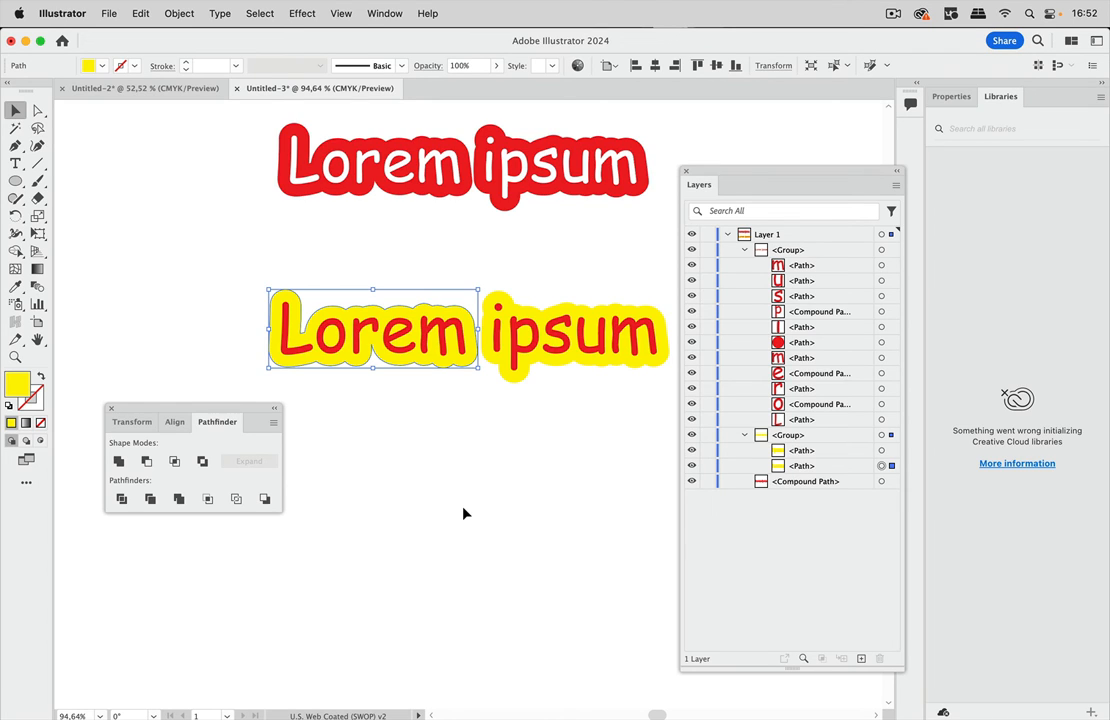
{"action": "mouse_move", "coordinate": [520, 400]}
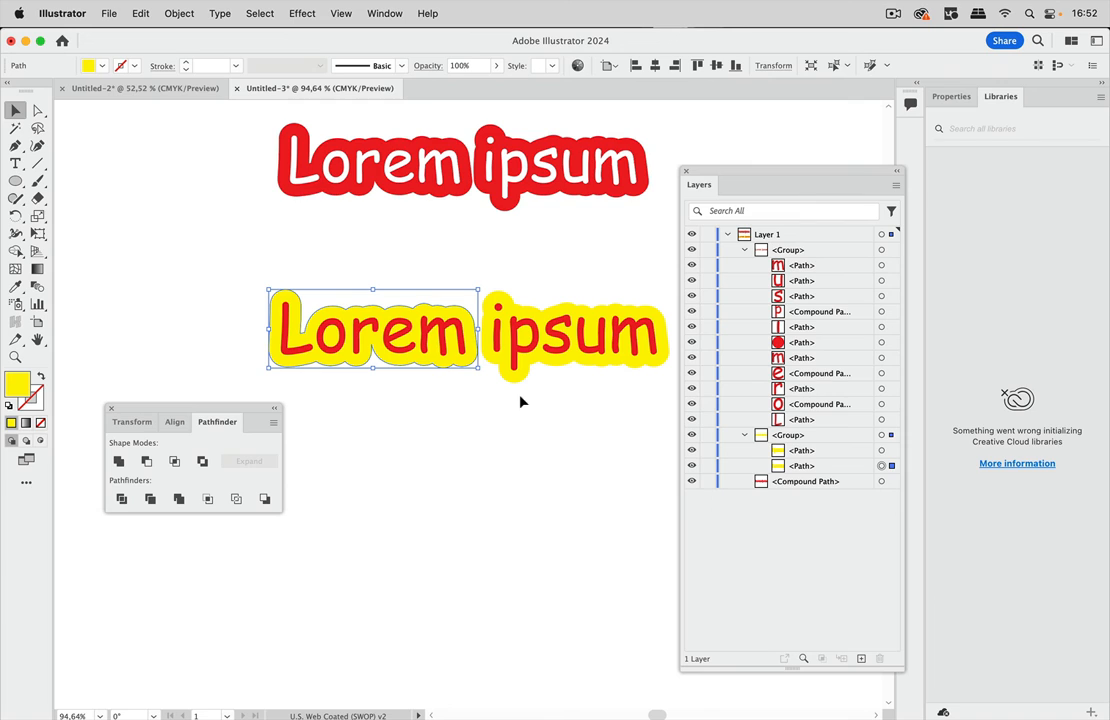
Select the red letters with the yellow outline and apply Minus Front for hollow letters
{"action": "left_click", "coordinate": [890, 248]}
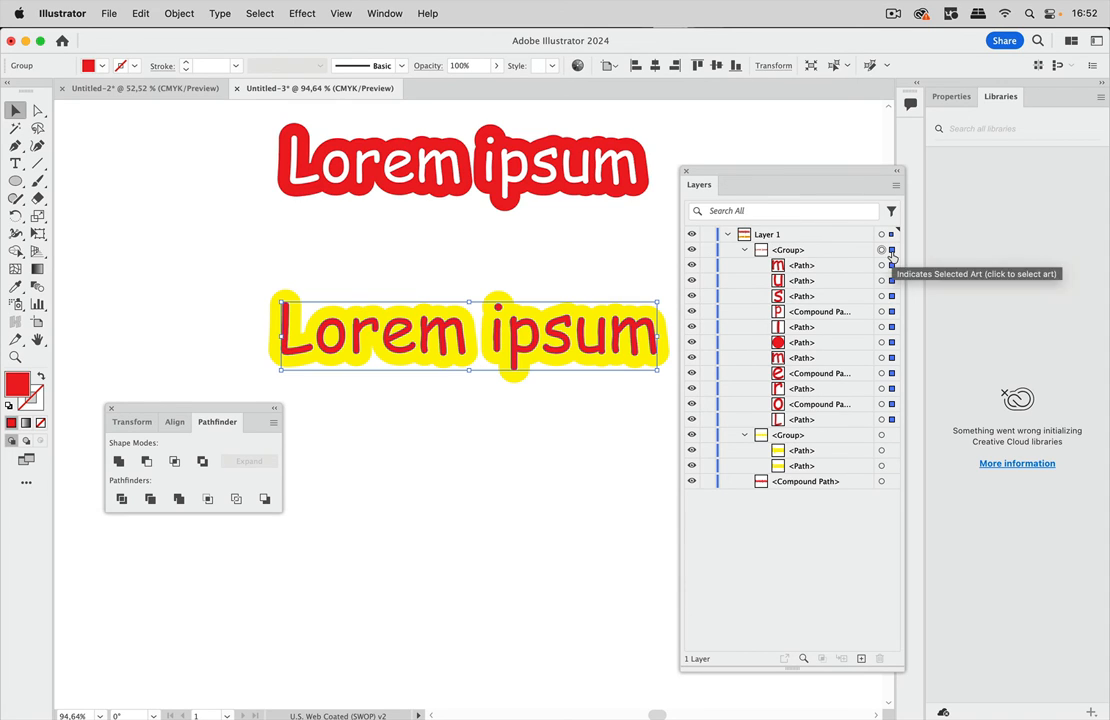
{"action": "mouse_move", "coordinate": [290, 258]}
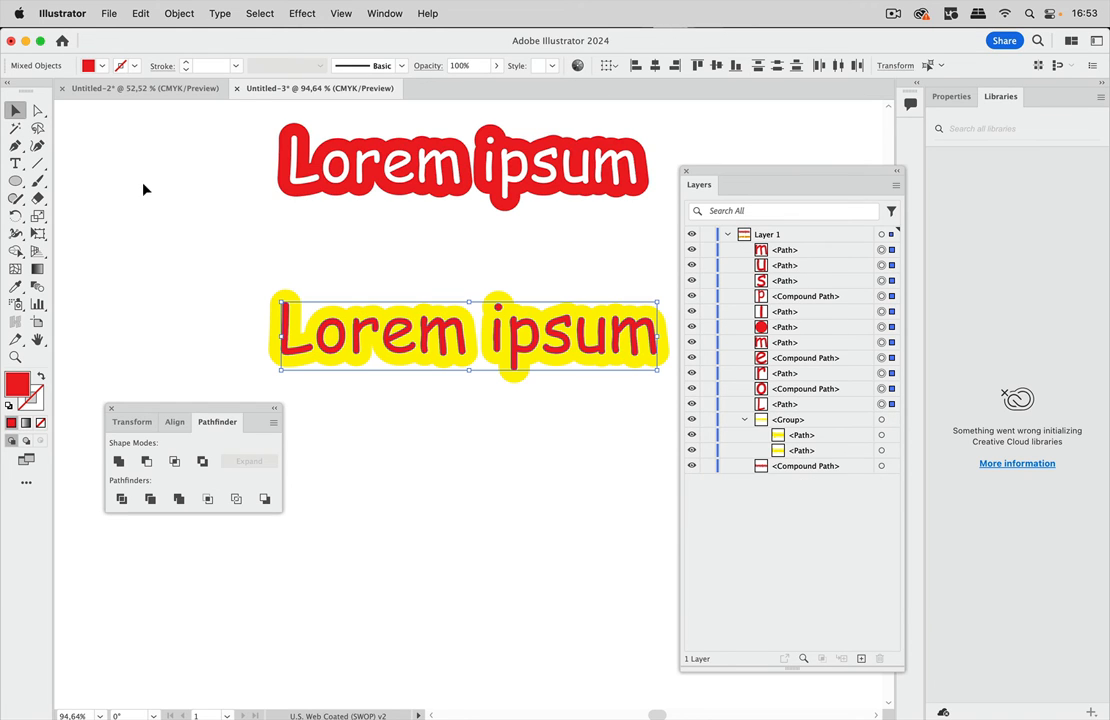
{"action": "left_click", "coordinate": [178, 12]}
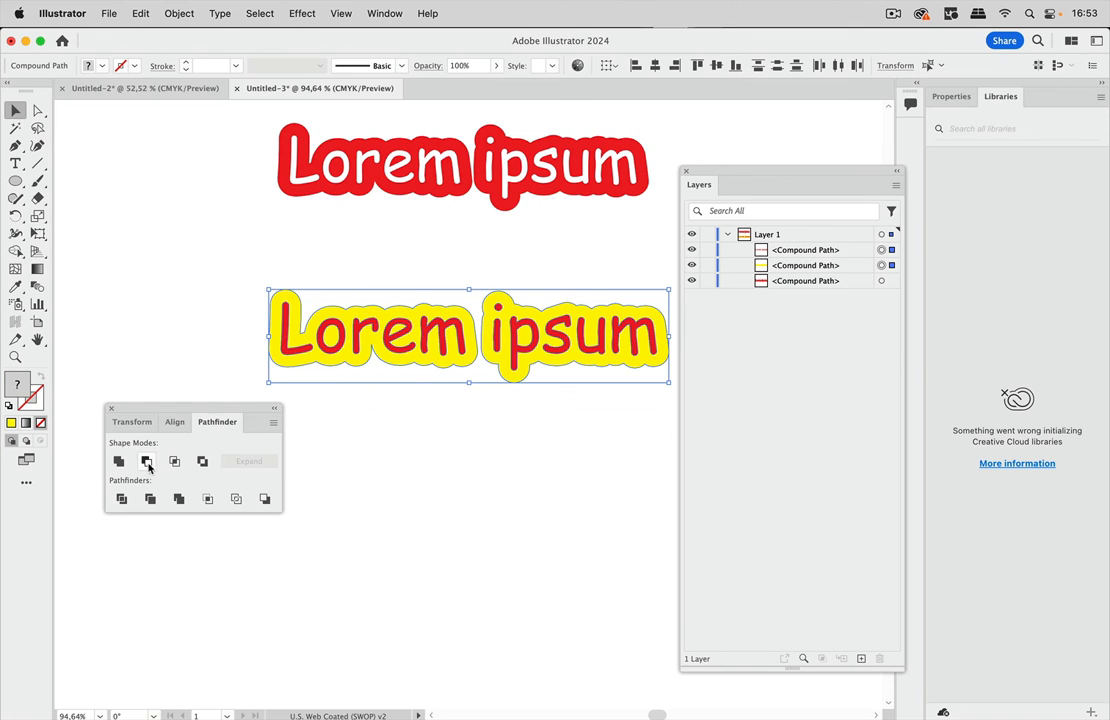
{"action": "left_click", "coordinate": [148, 460]}
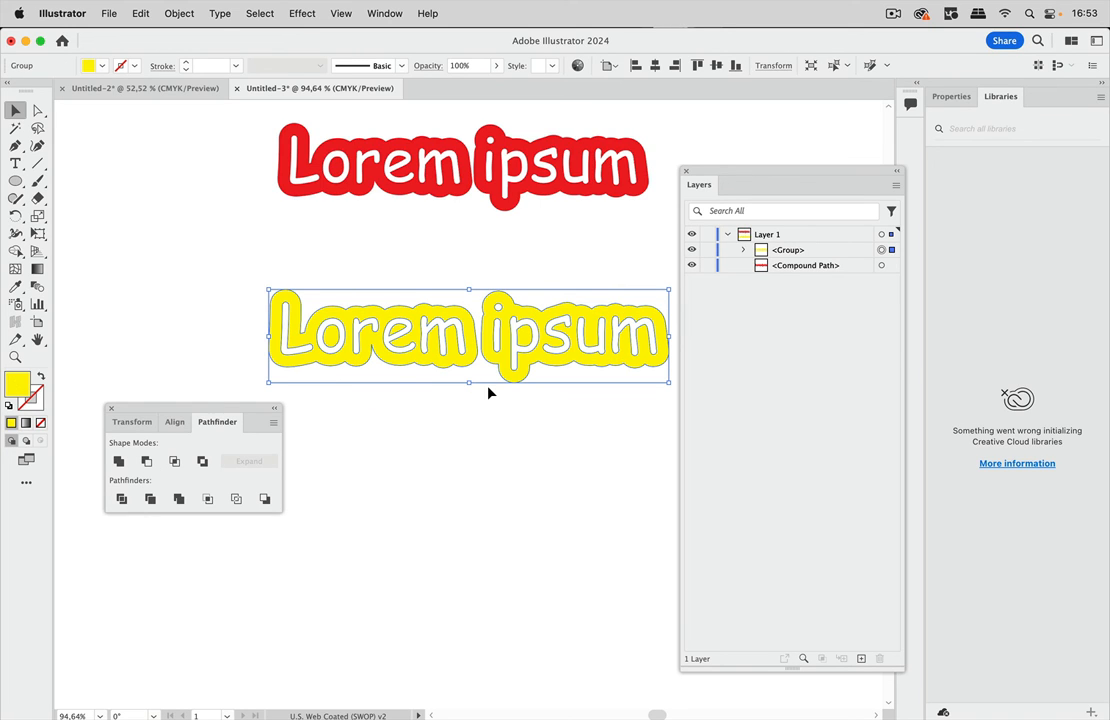